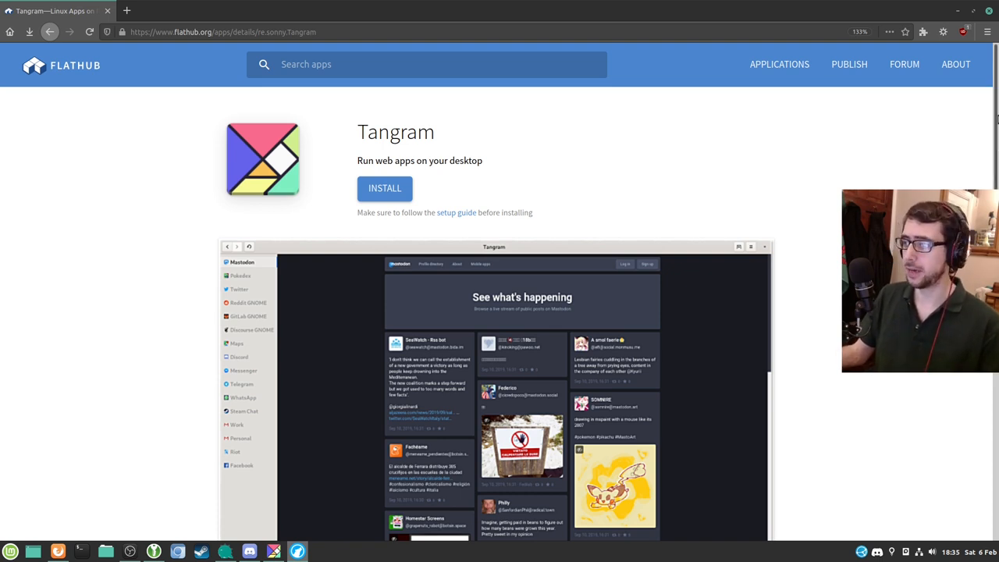
Scroll the Flathub Tangram page to Additional information showing version 1.3.1 and GPL-3.0+ license.
scroll("down", 3)
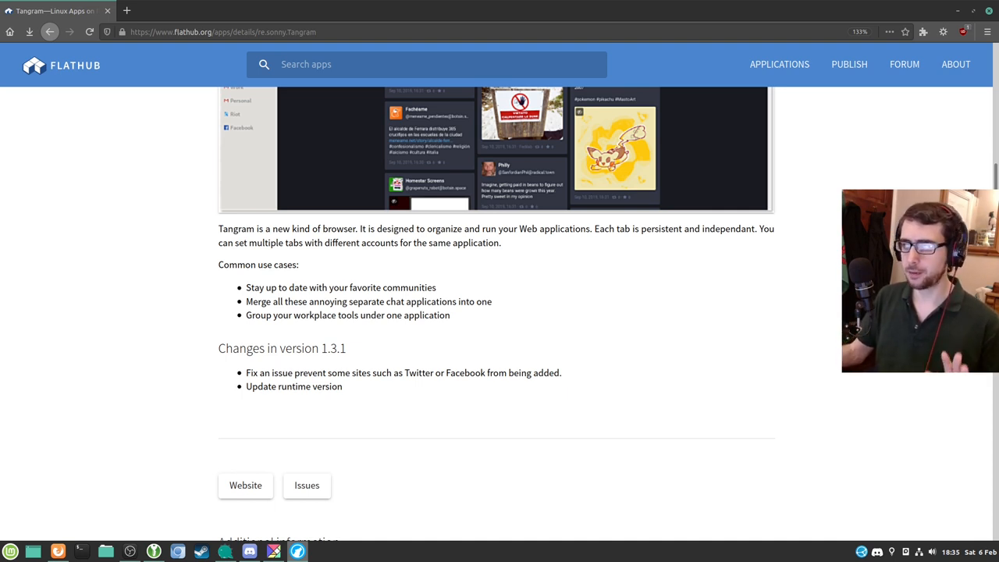
mouse_move(692, 329)
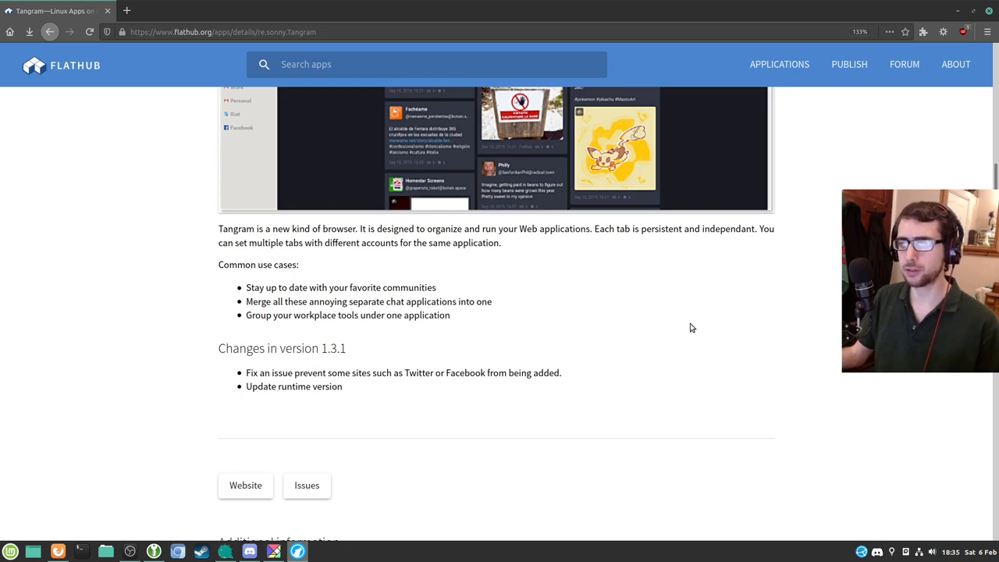
mouse_move(686, 338)
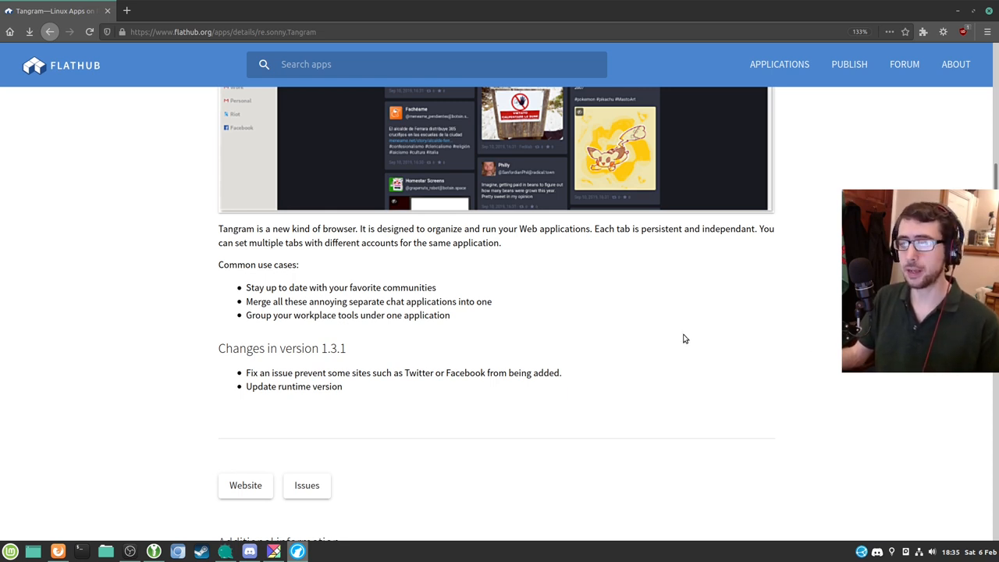
mouse_move(687, 338)
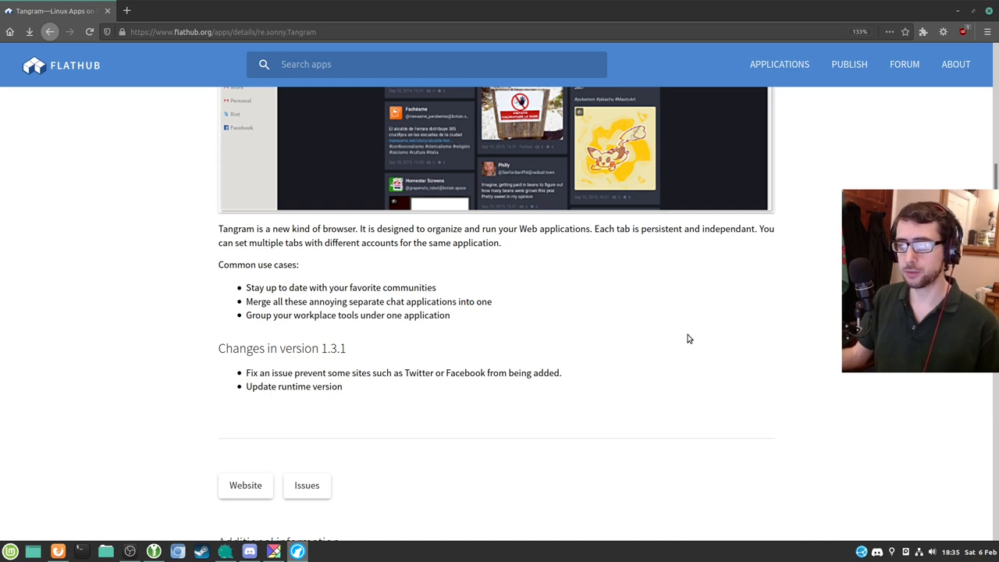
mouse_move(780, 341)
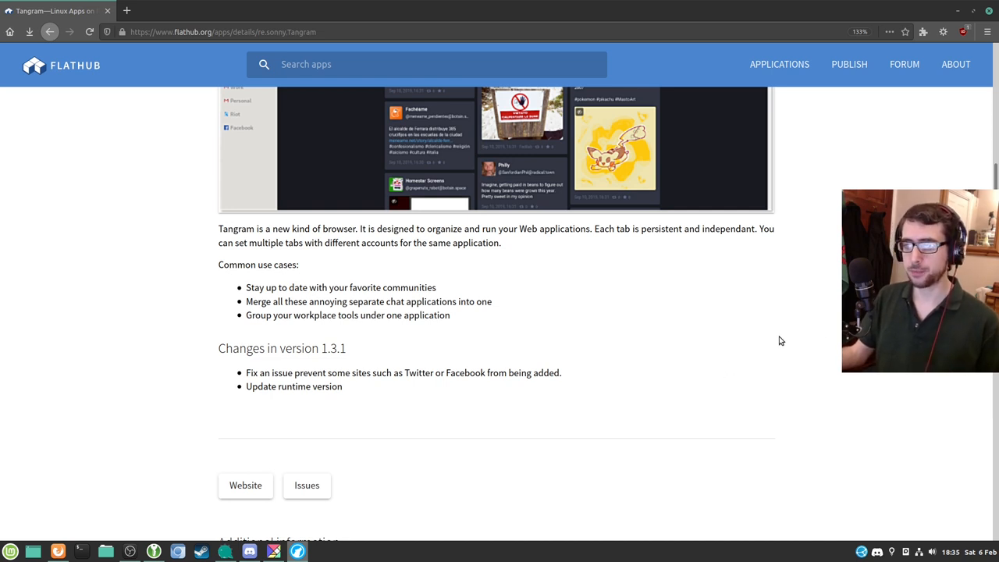
scroll("down", 3)
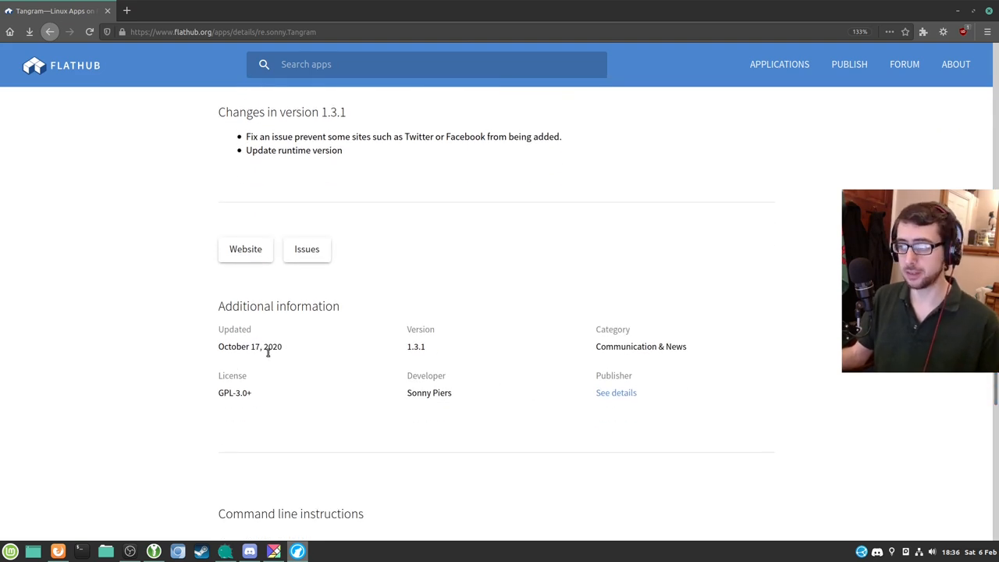
mouse_move(640, 359)
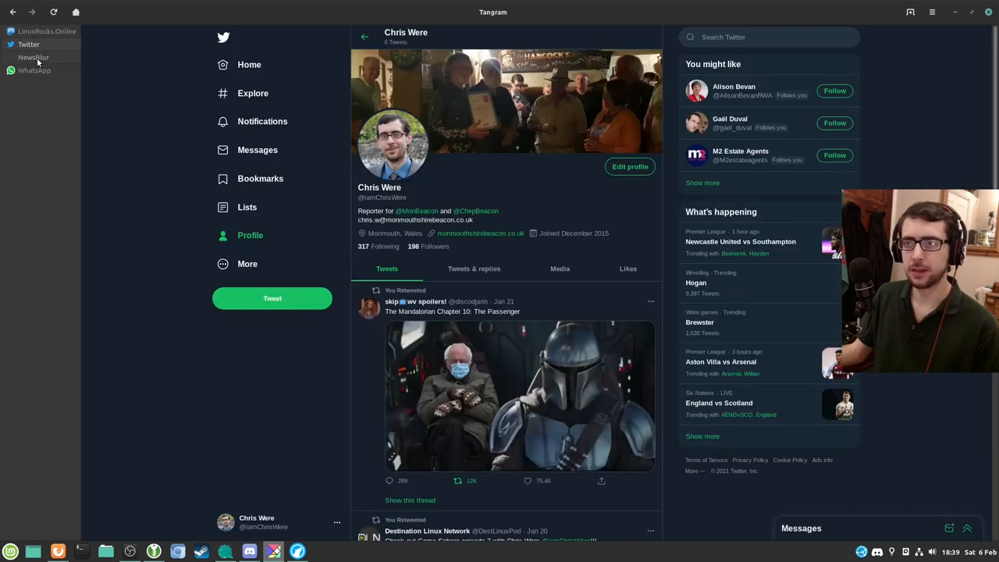
View the NewsBlur and WhatsApp web apps, then return to Twitter.
left_click(33, 57)
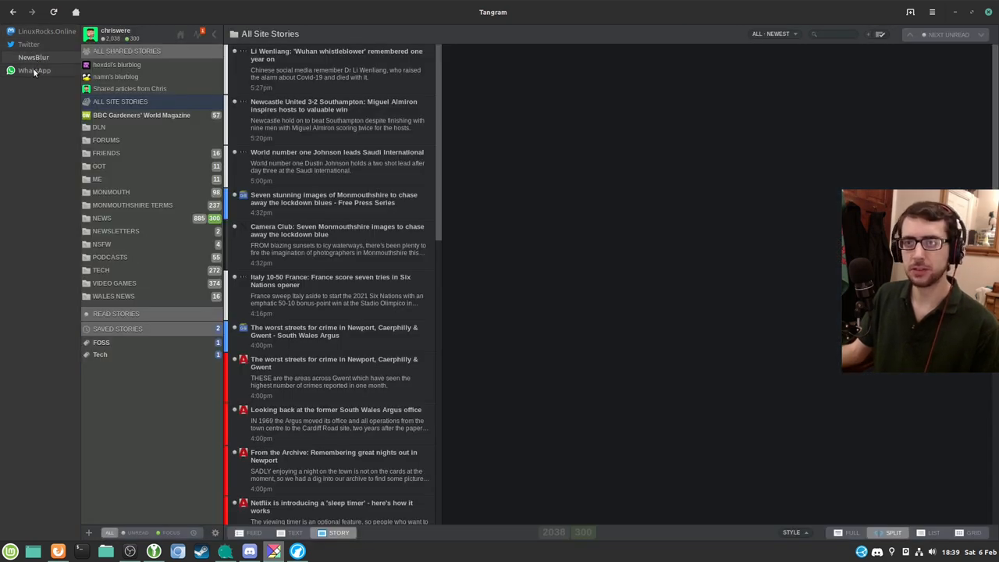
left_click(34, 70)
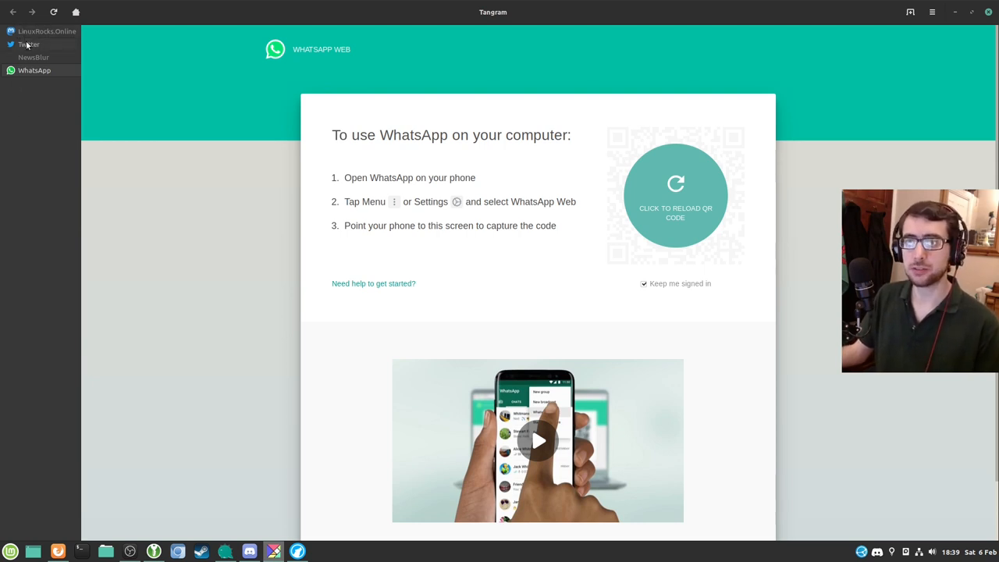
left_click(28, 44)
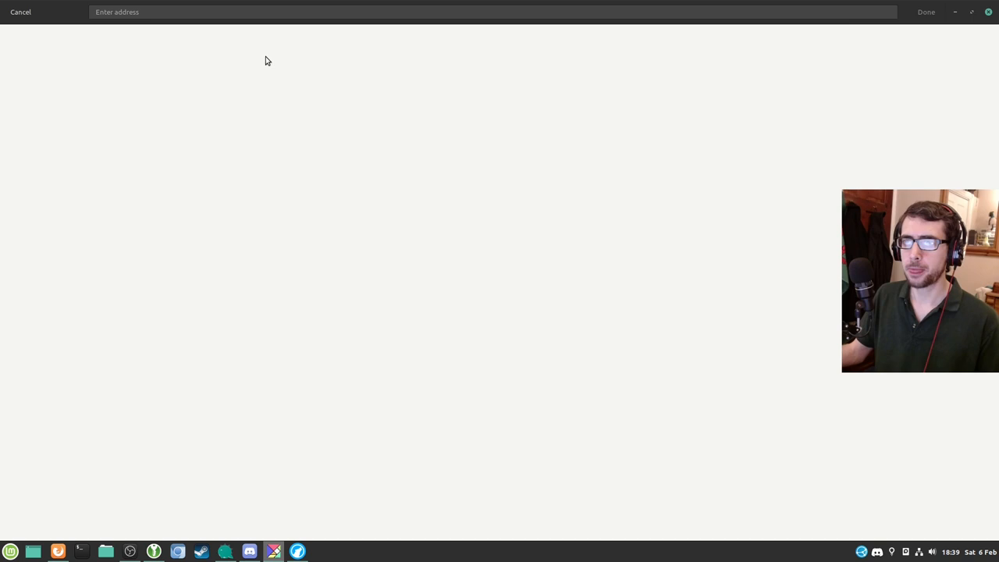
Enter twitter.com as the new web app's address and confirm once its page loads.
type("twitter.com/")
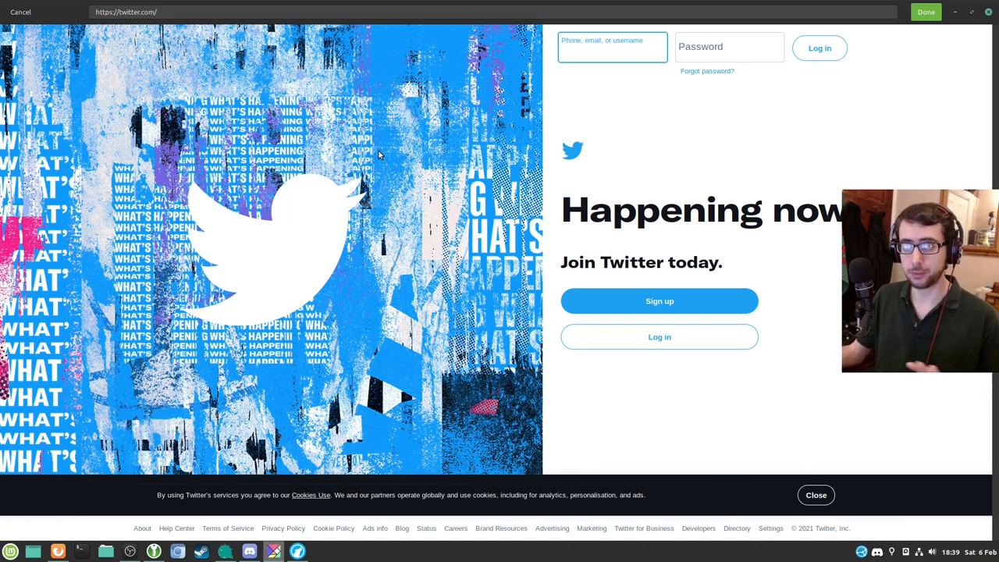
left_click(612, 51)
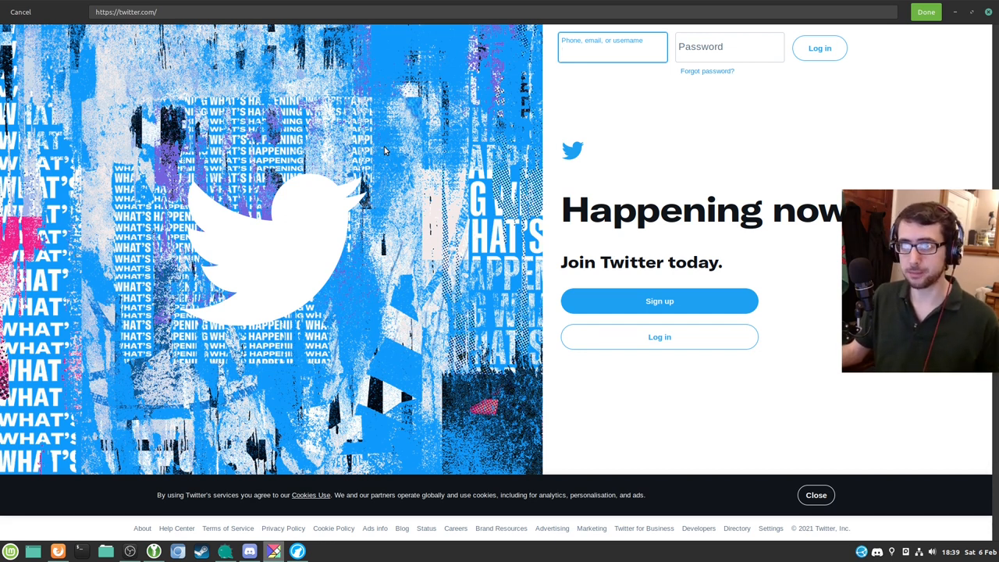
mouse_move(786, 144)
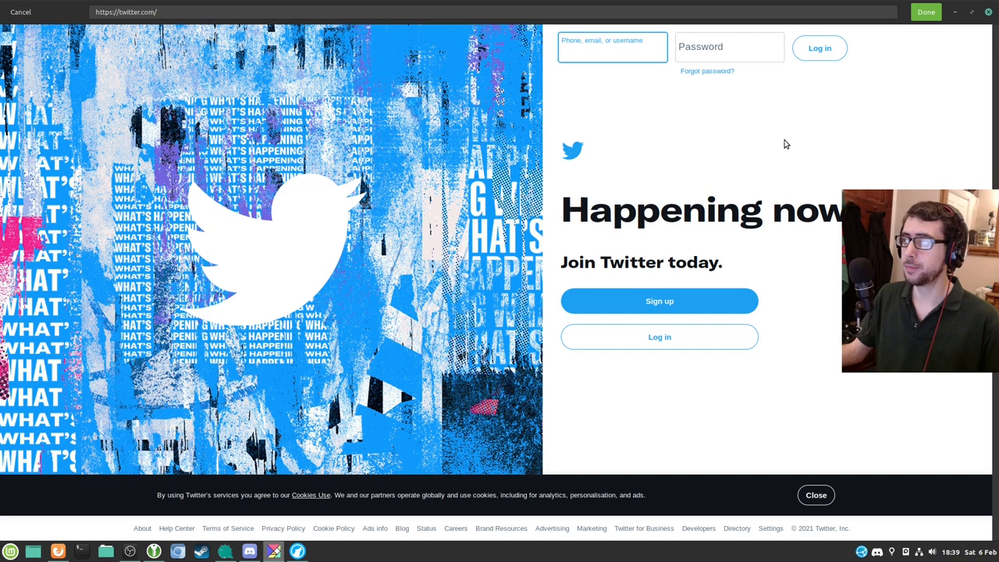
left_click(612, 52)
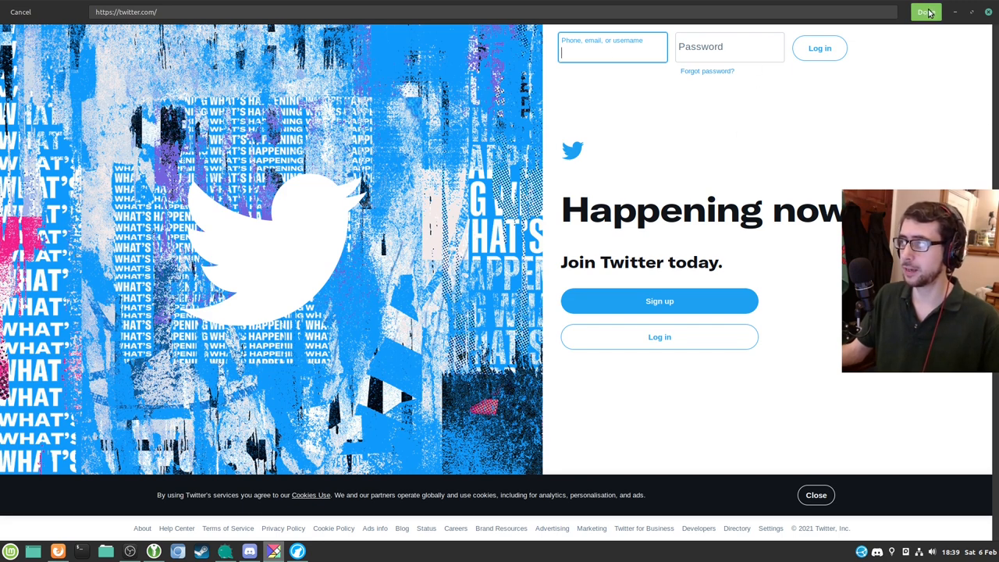
left_click(925, 12)
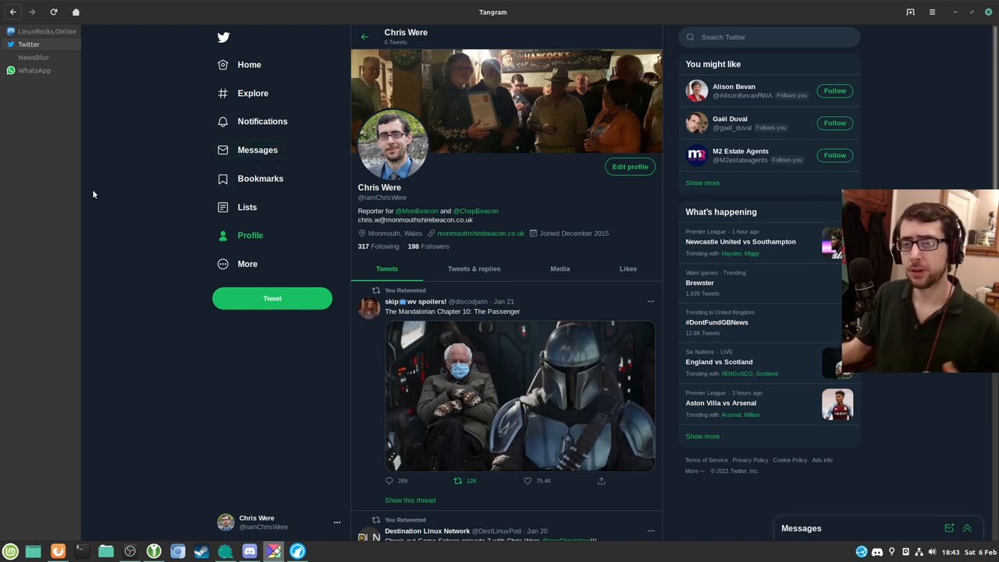
mouse_move(44, 311)
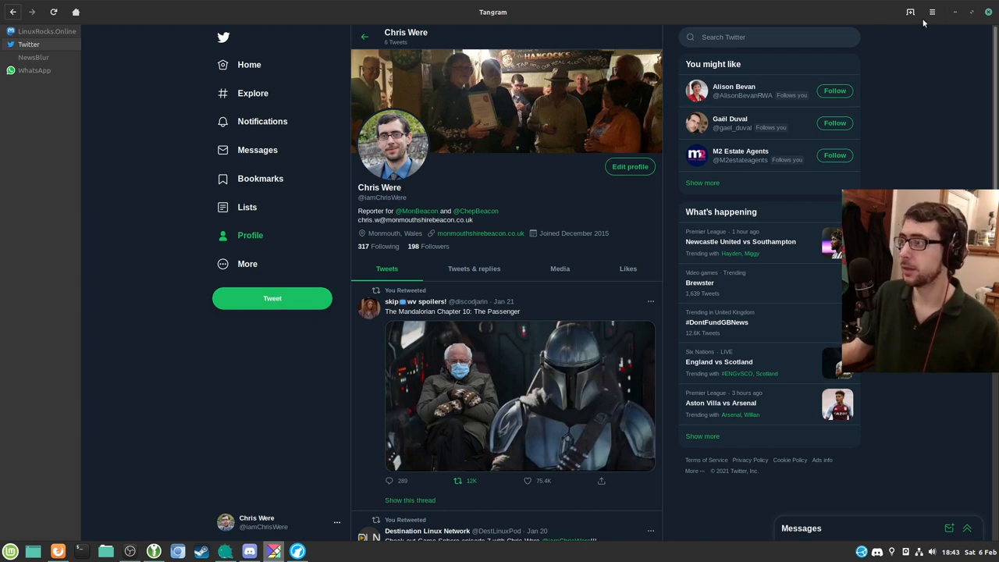
left_click(932, 11)
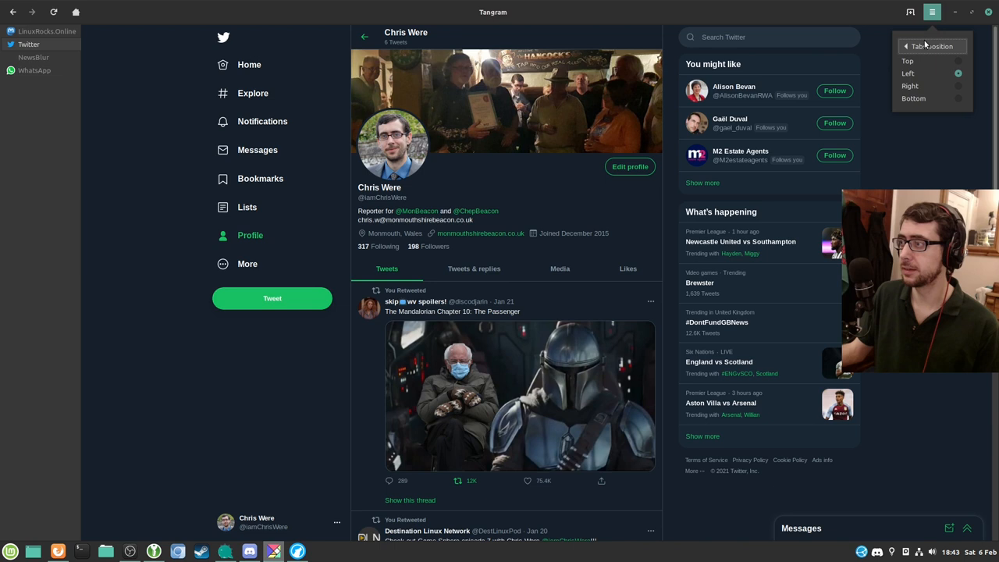
left_click(908, 61)
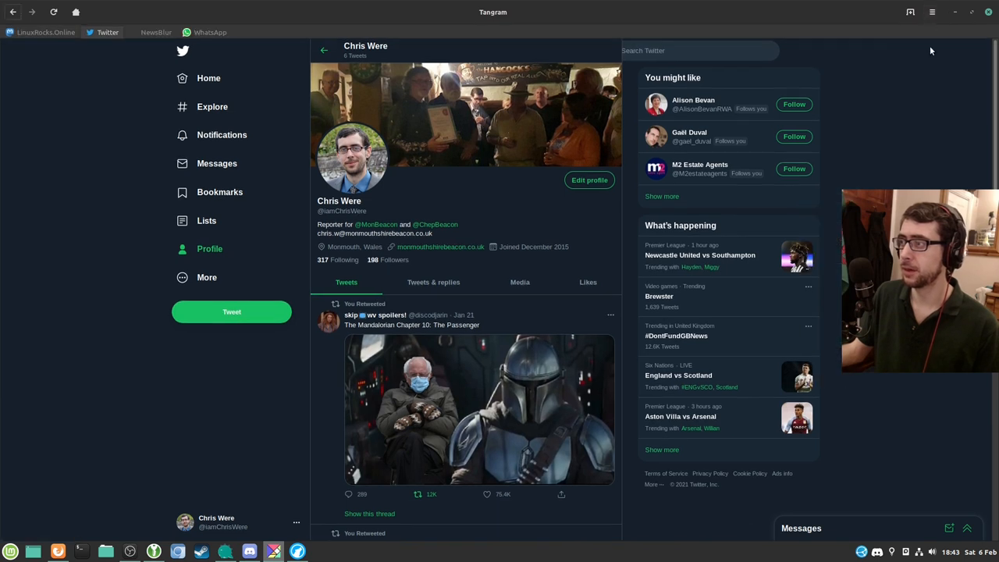
left_click(932, 11)
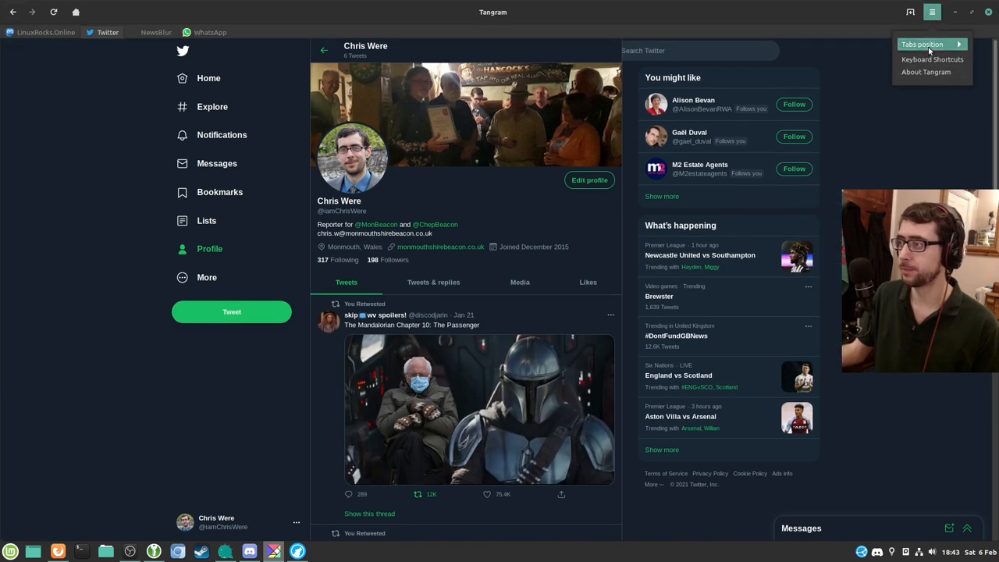
left_click(921, 43)
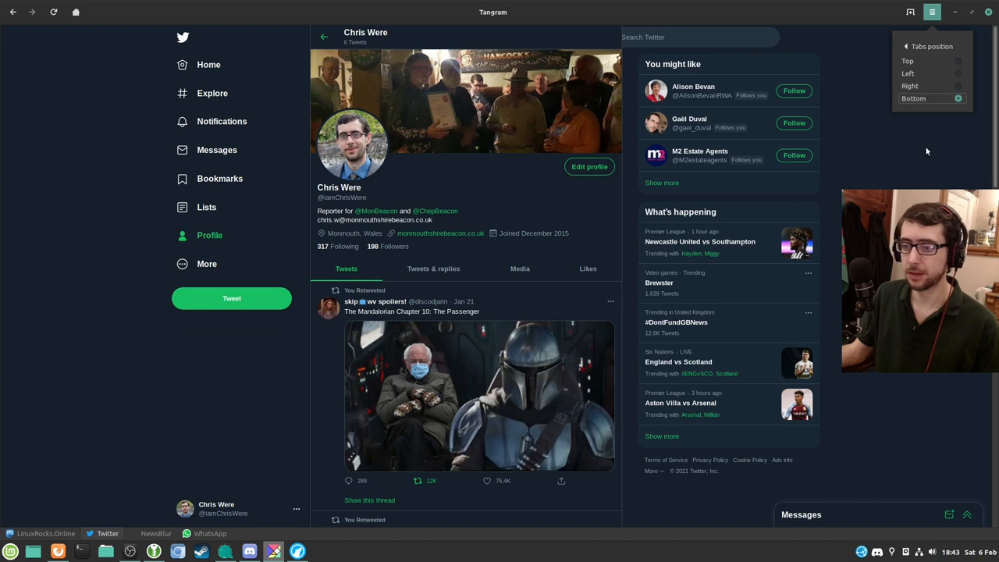
left_click(908, 72)
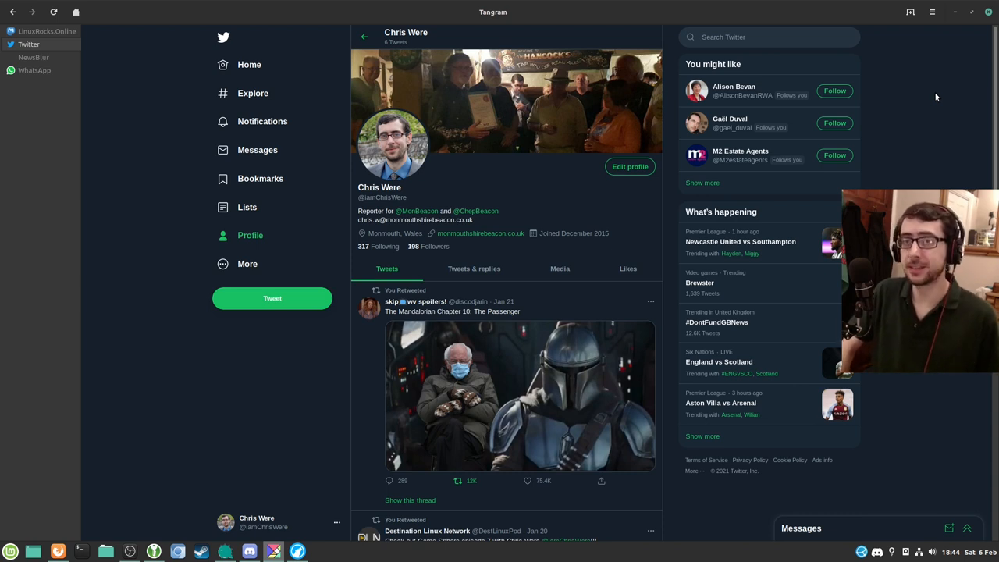
mouse_move(942, 31)
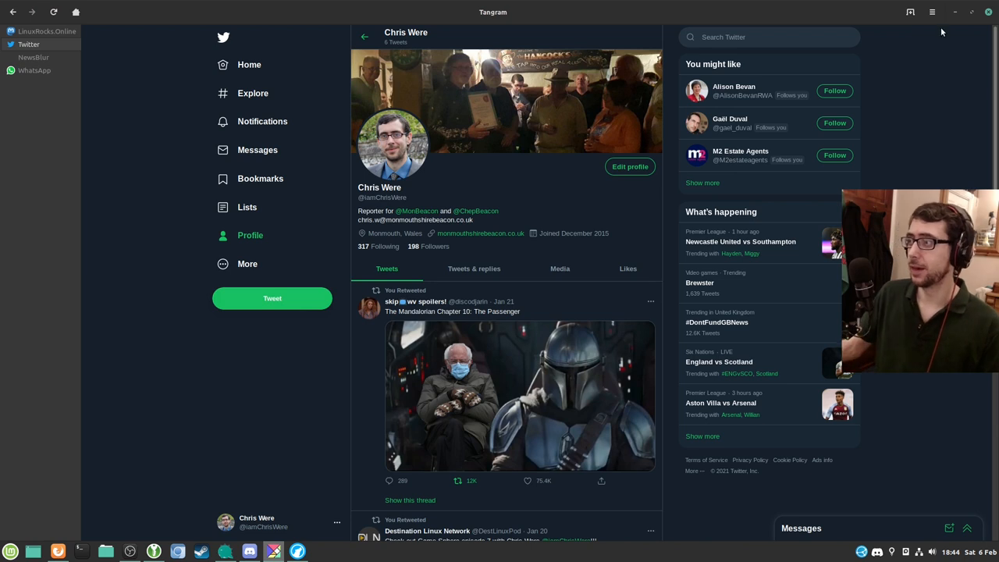
left_click(931, 12)
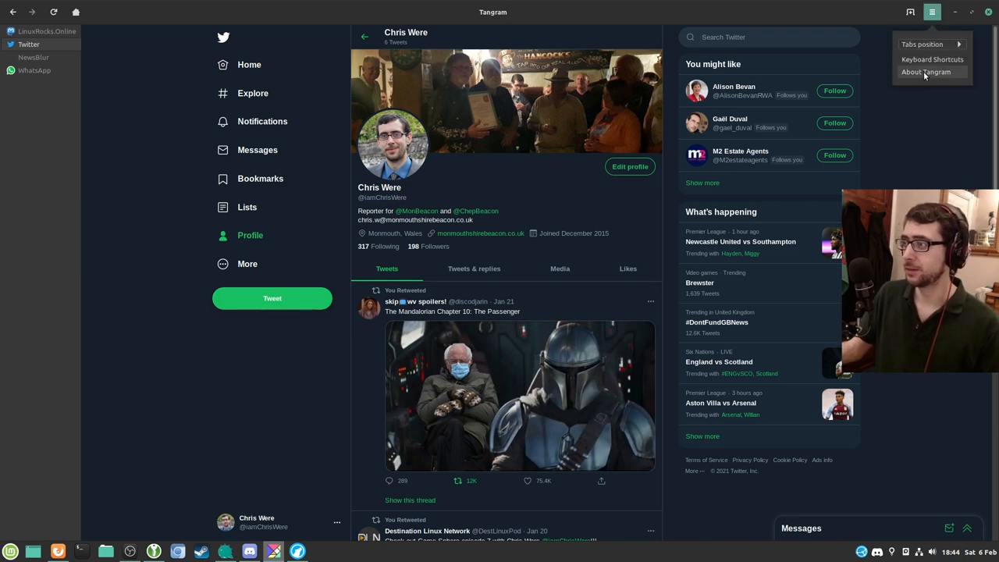
left_click(925, 72)
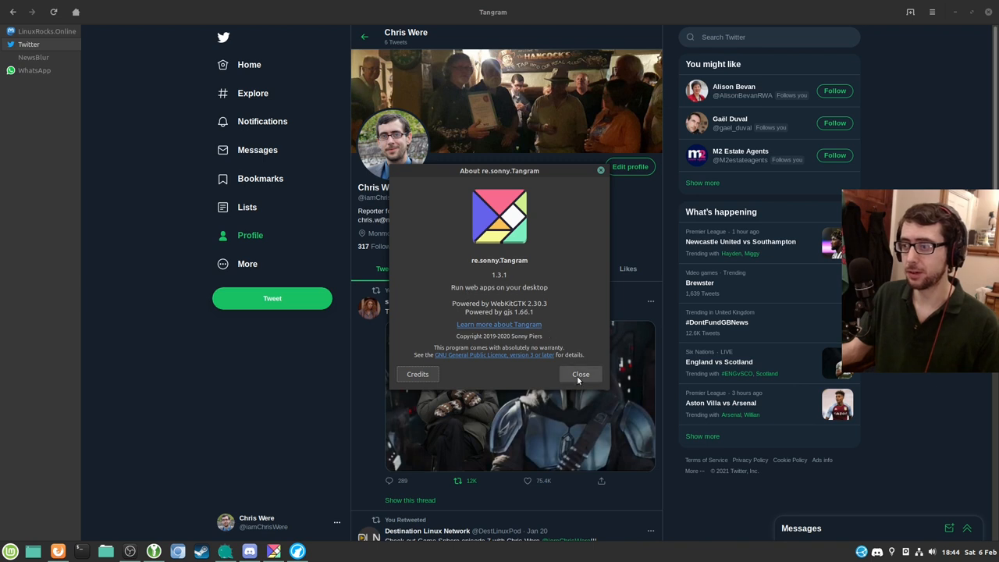
left_click(581, 374)
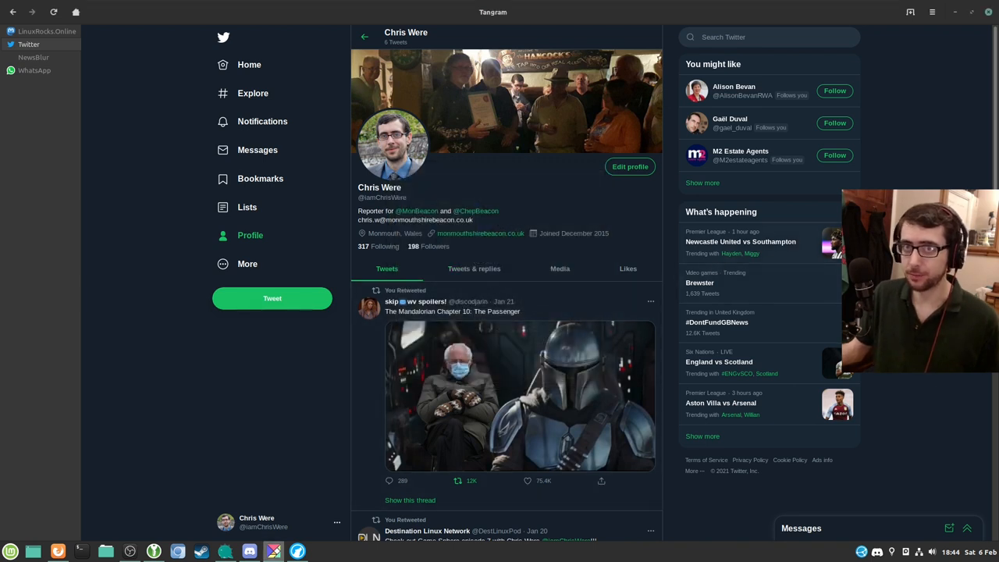
left_click(932, 12)
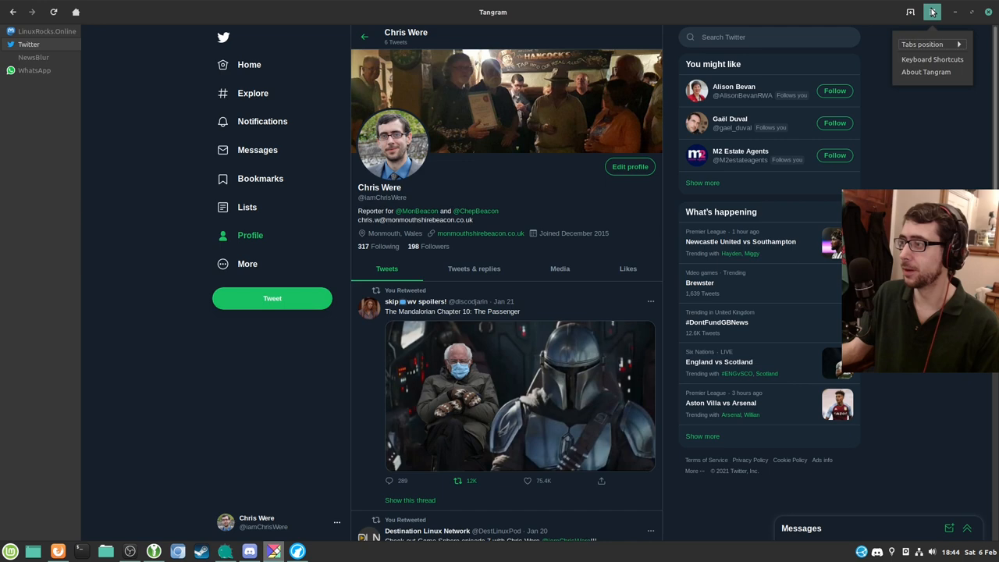
left_click(932, 59)
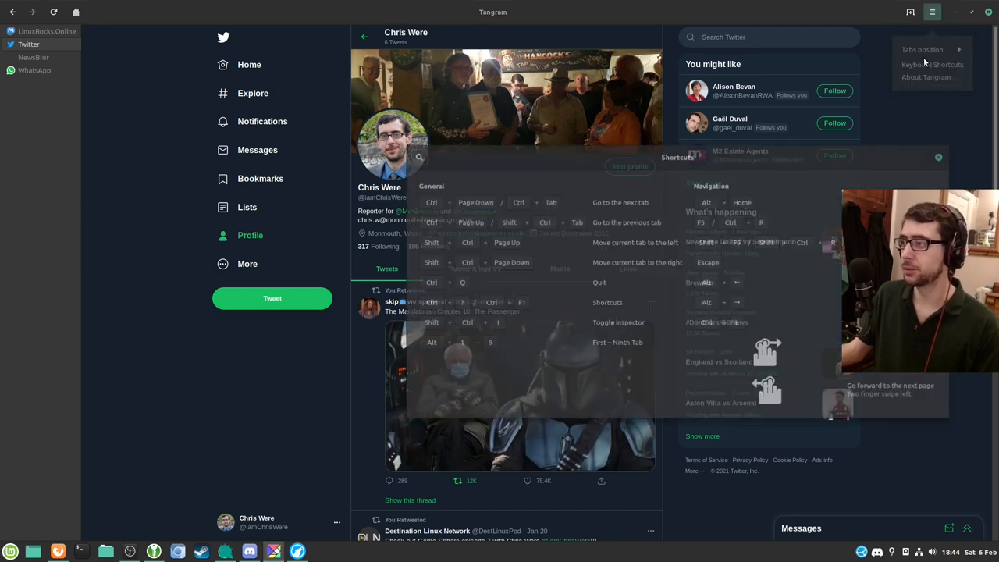
left_click(933, 64)
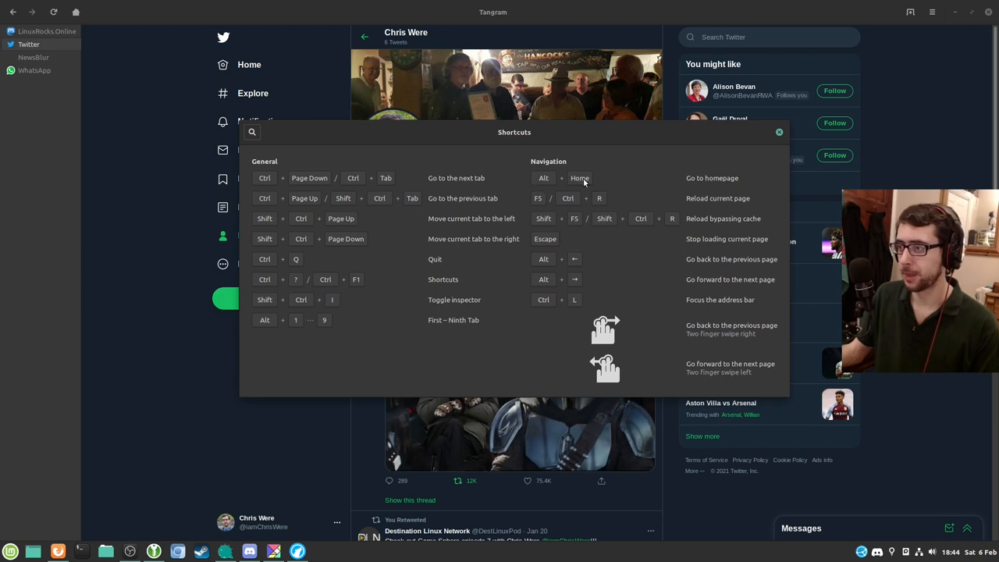
mouse_move(561, 284)
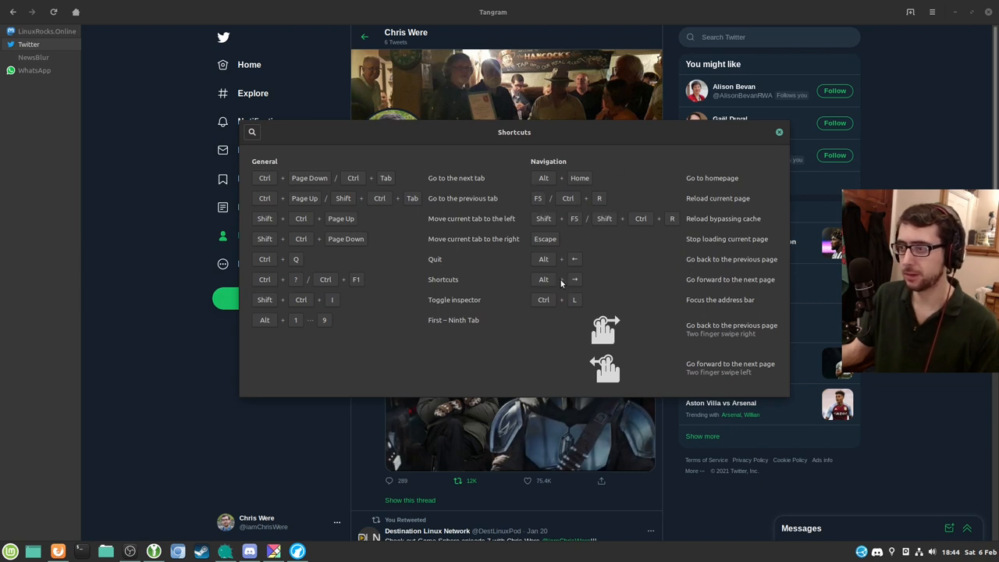
mouse_move(274, 180)
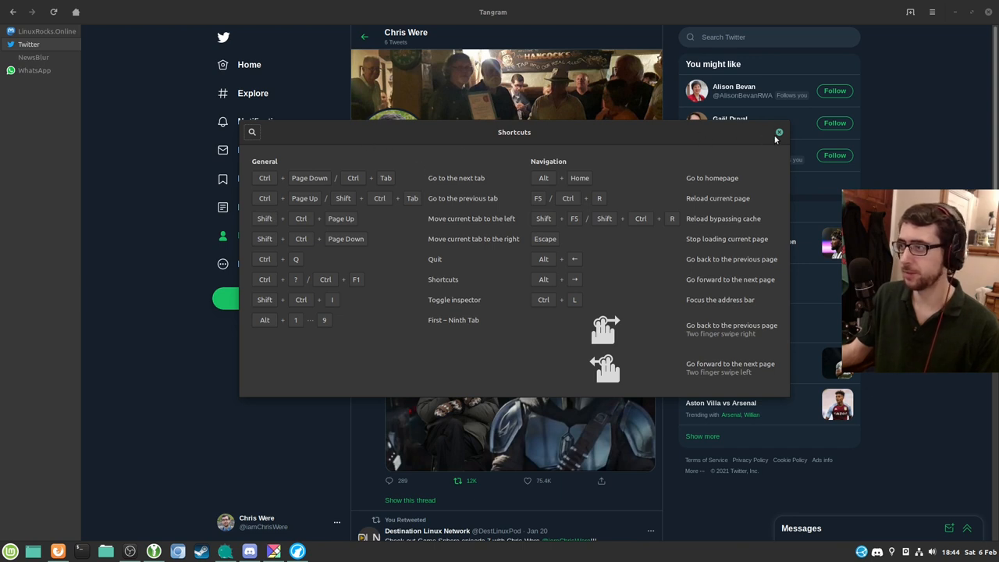
left_click(778, 133)
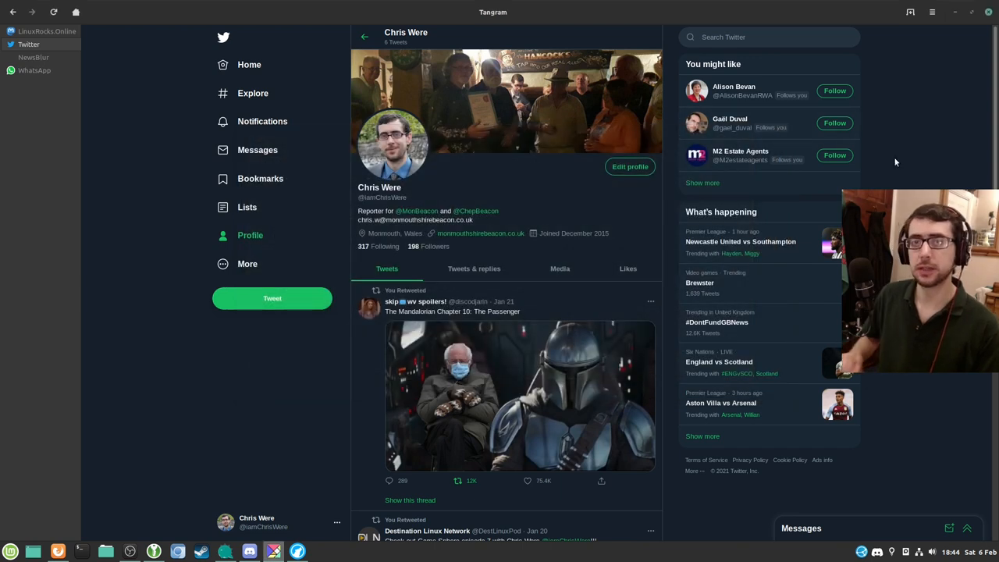